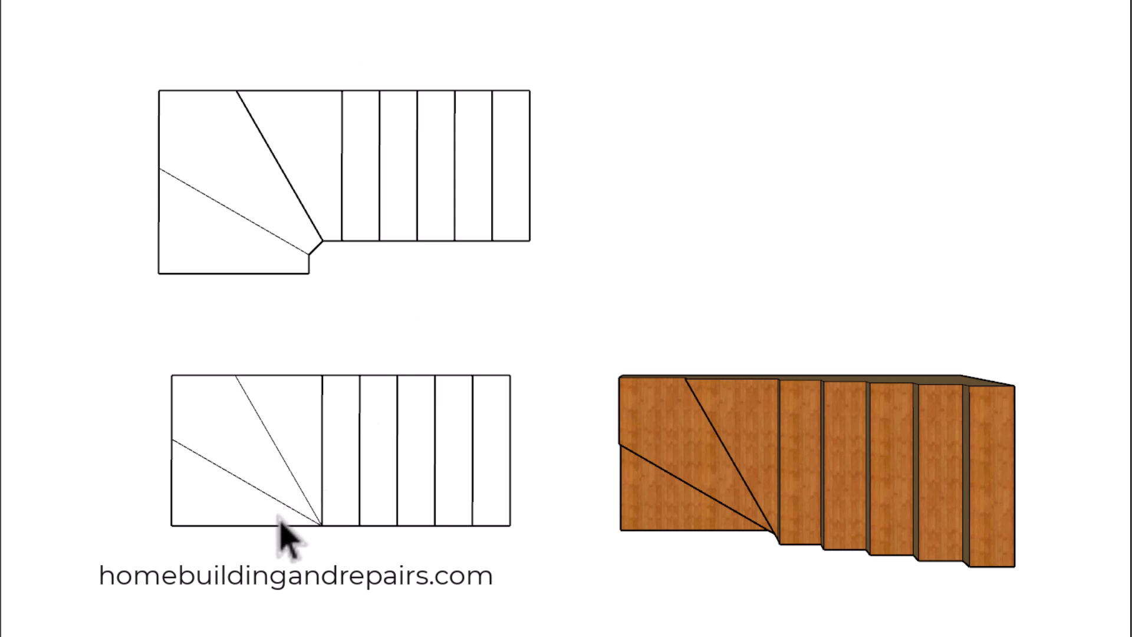
pyautogui.moveTo(325, 480)
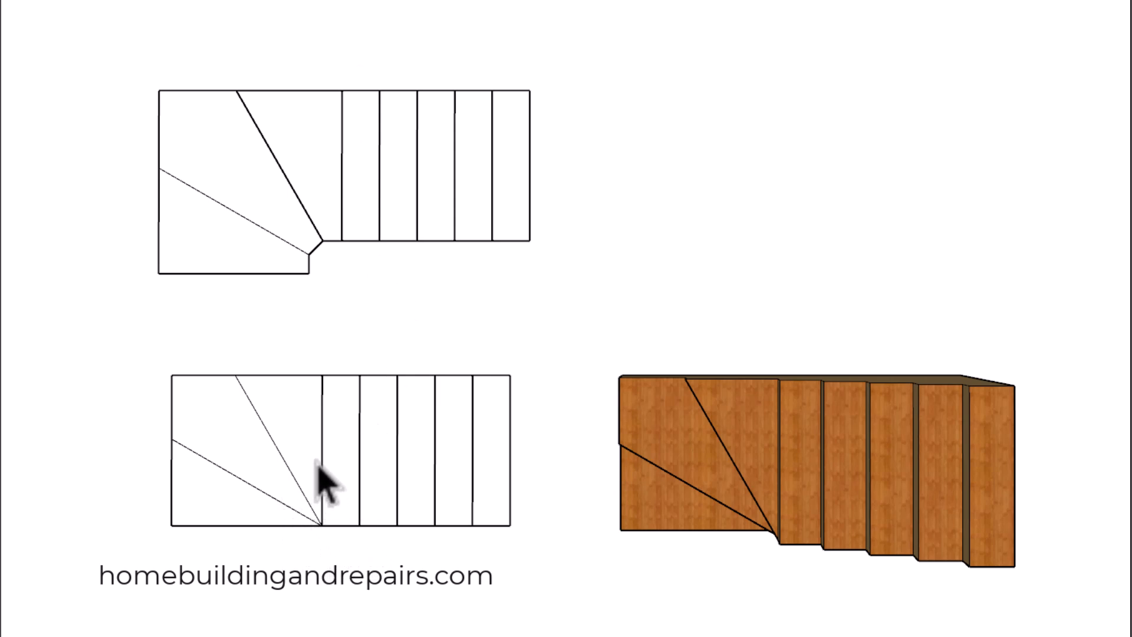
pyautogui.moveTo(333, 534)
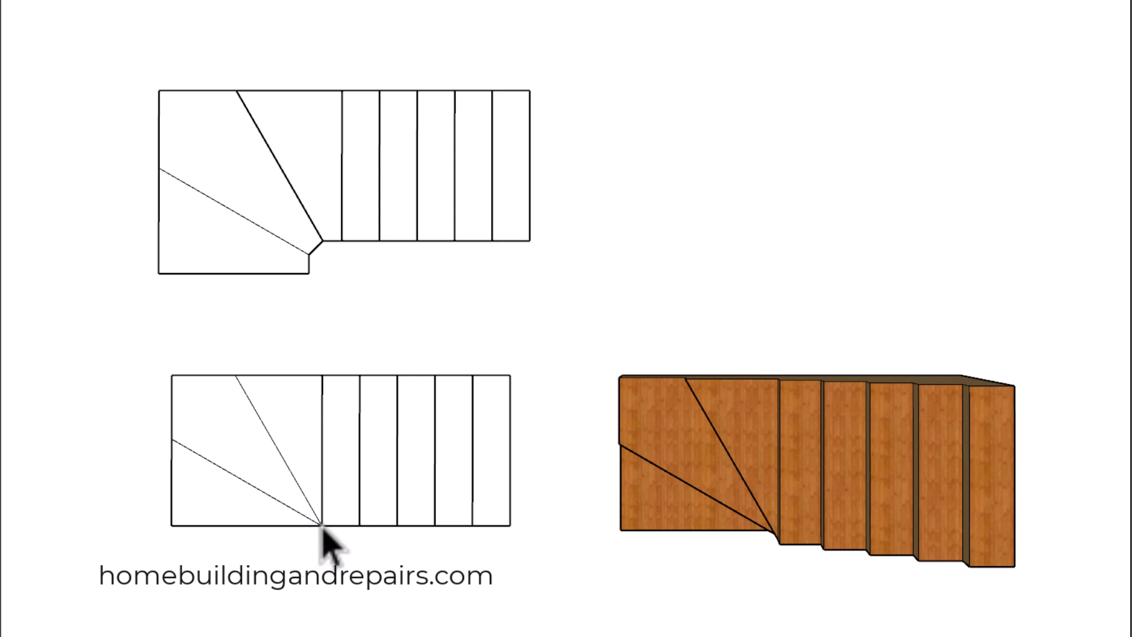
pyautogui.moveTo(256, 429)
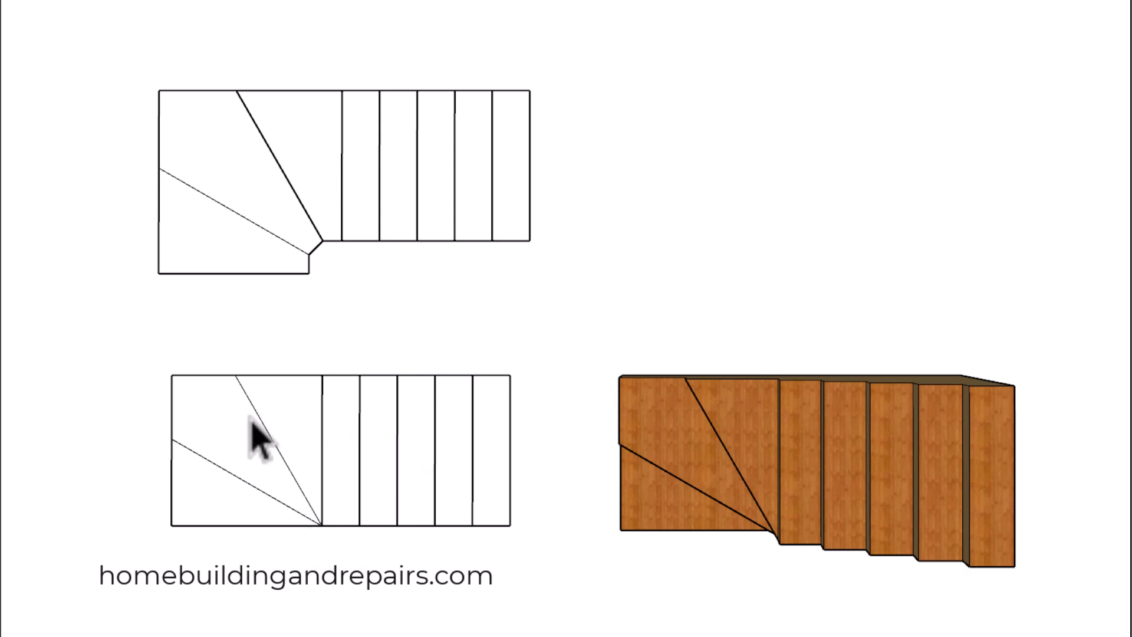
pyautogui.moveTo(512, 317)
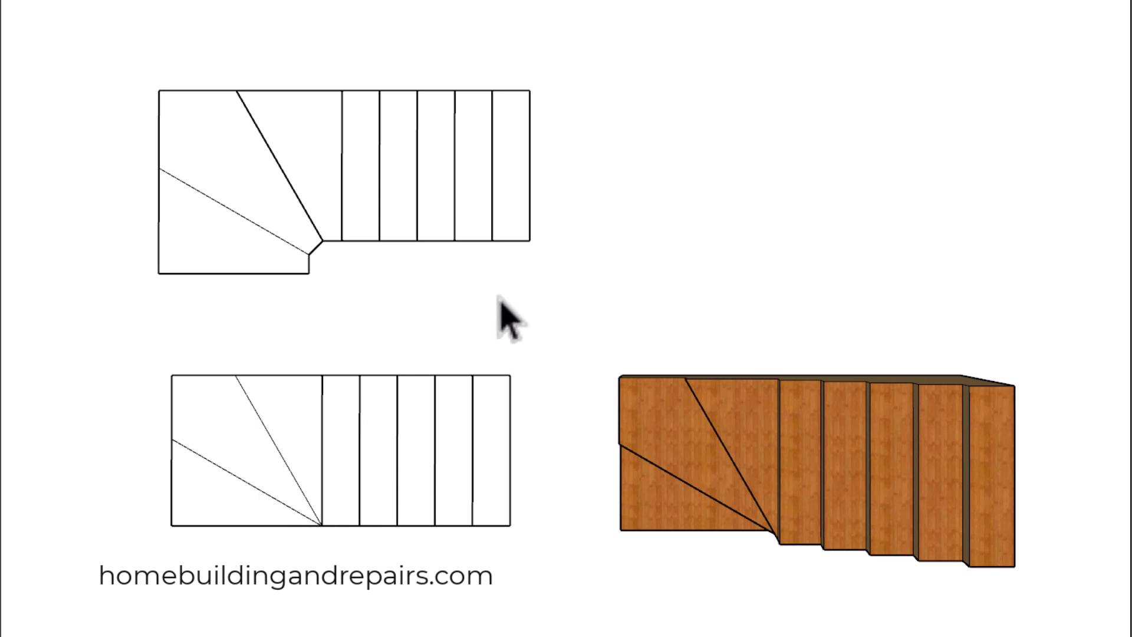
pyautogui.moveTo(408, 303)
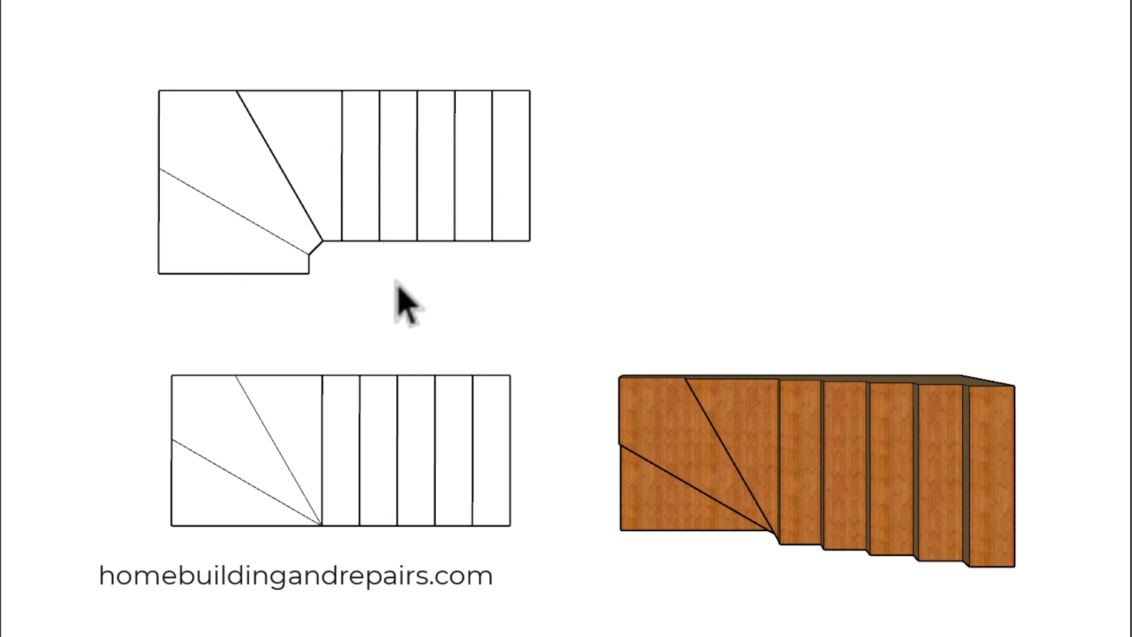
pyautogui.moveTo(275, 268)
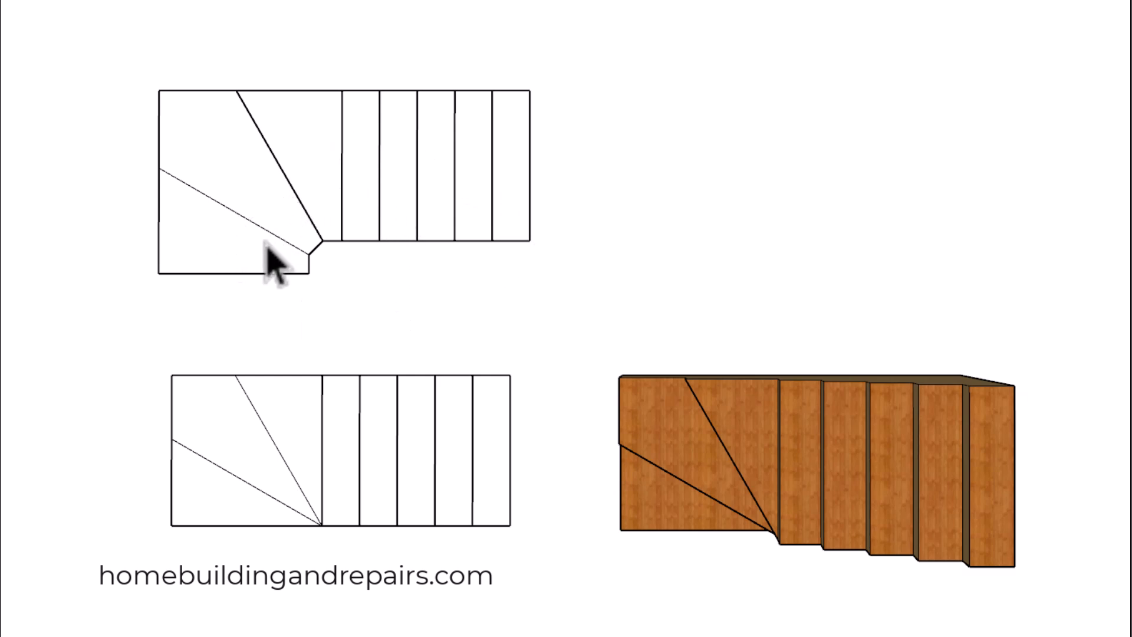
pyautogui.moveTo(418, 303)
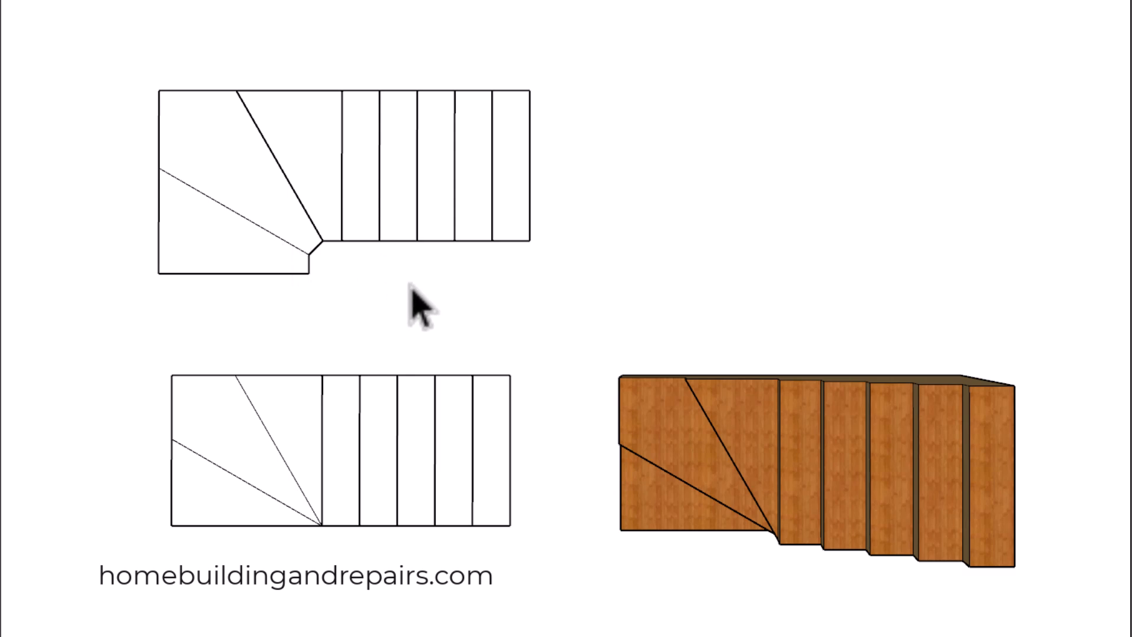
pyautogui.moveTo(303, 520)
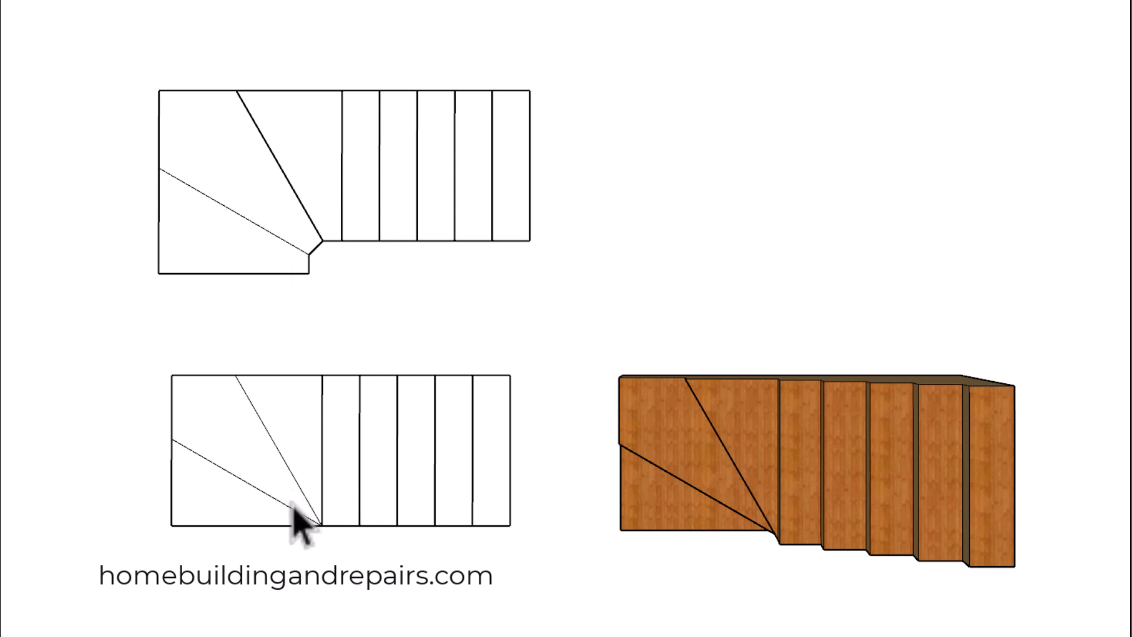
pyautogui.moveTo(112, 22)
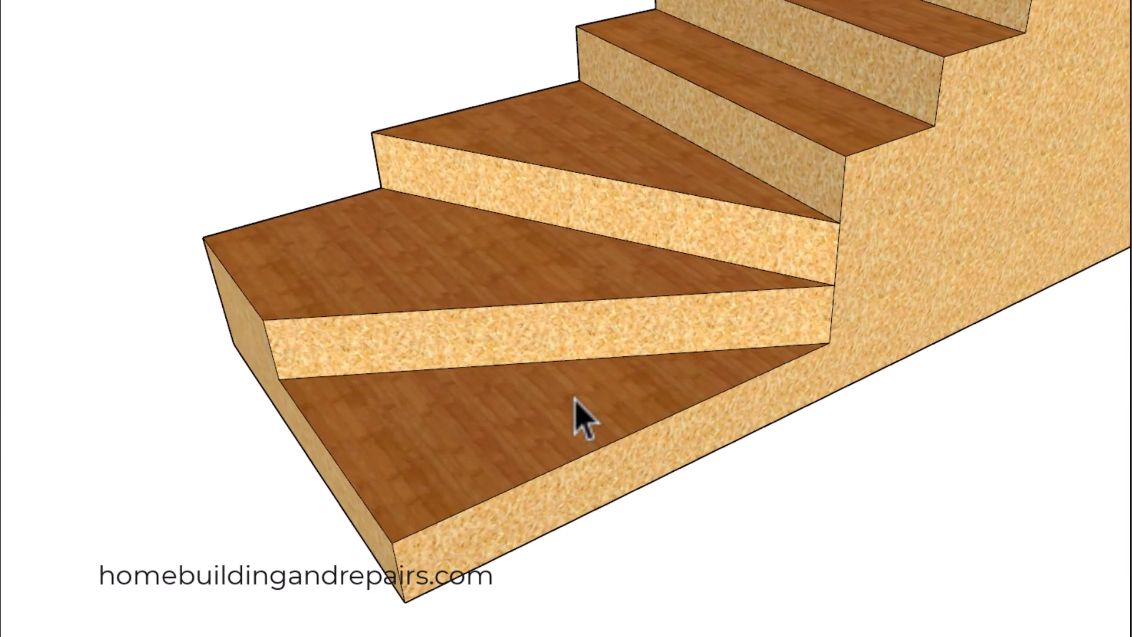
pyautogui.moveTo(562, 280)
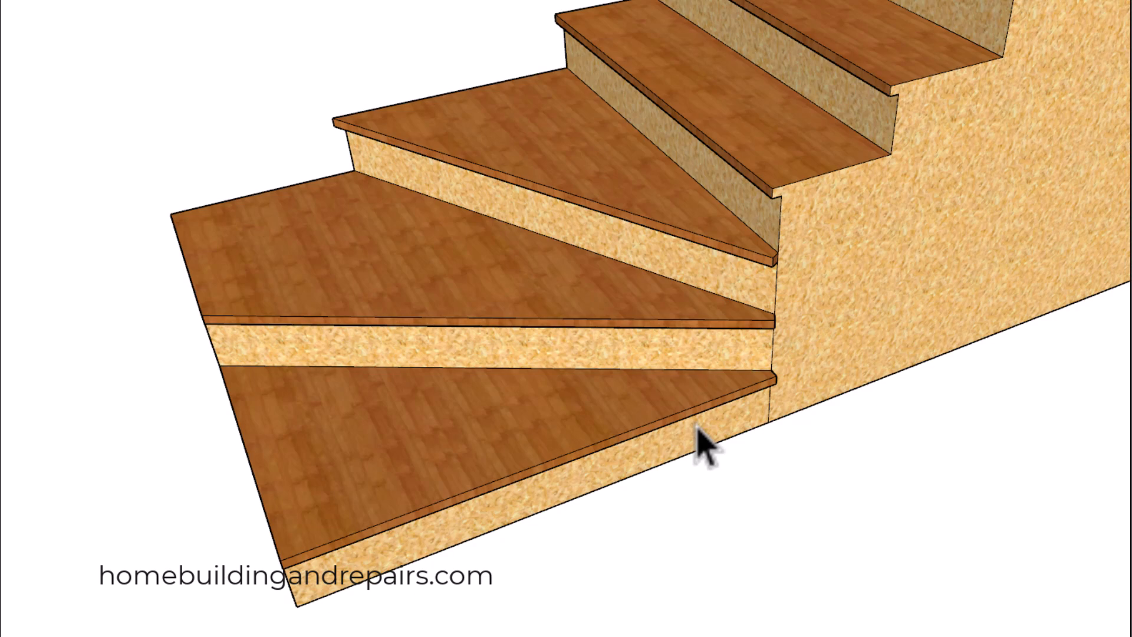
pyautogui.moveTo(823, 375)
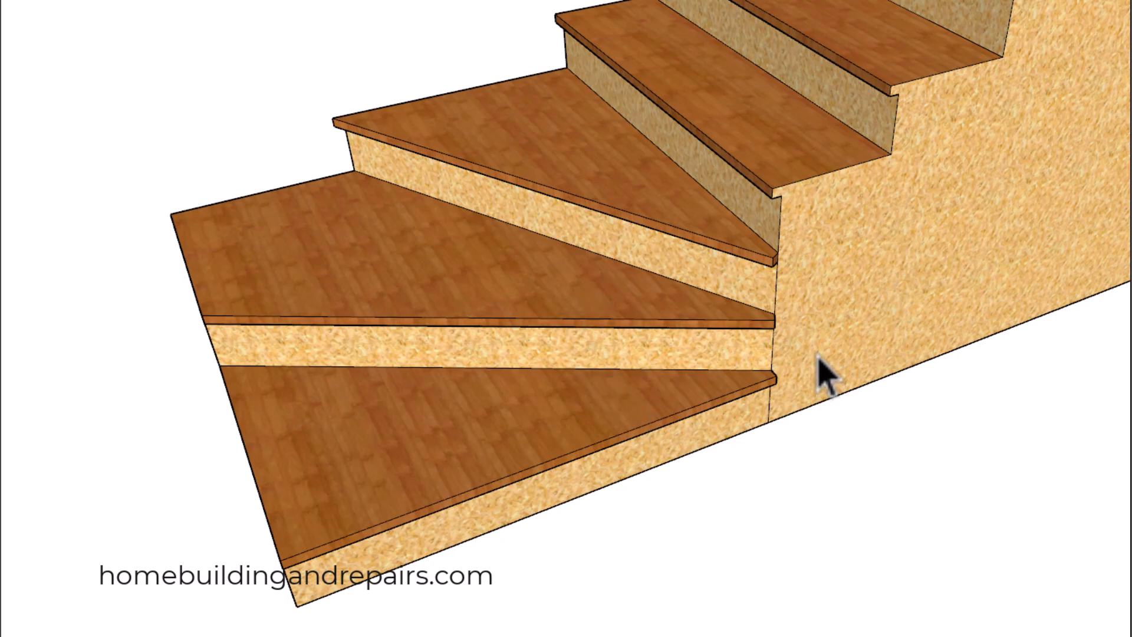
pyautogui.moveTo(715, 176)
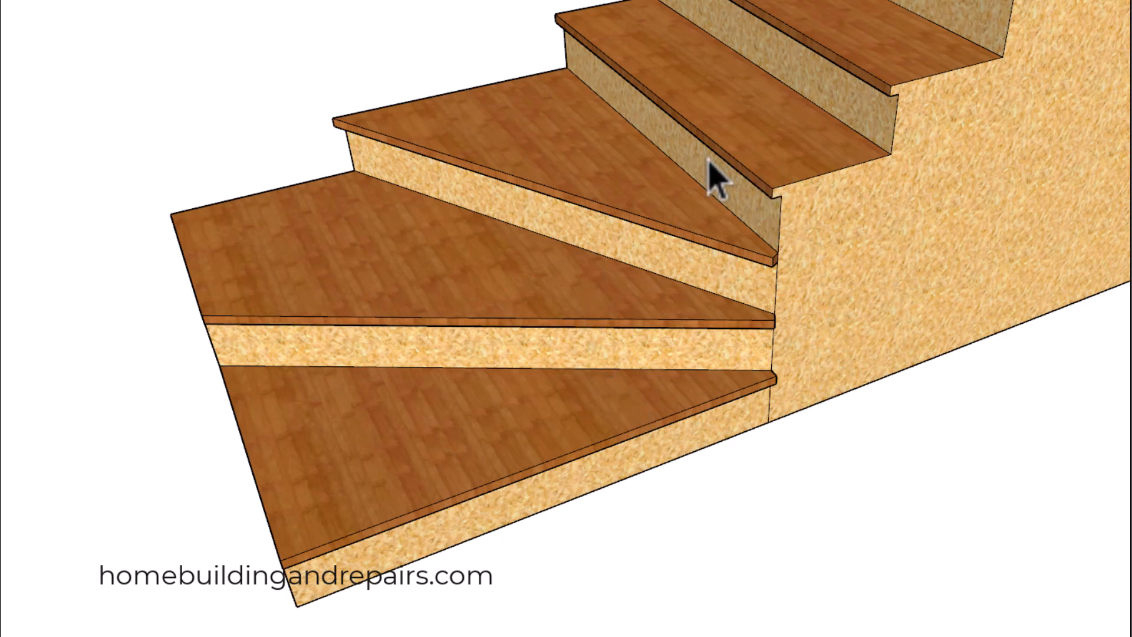
pyautogui.moveTo(793, 513)
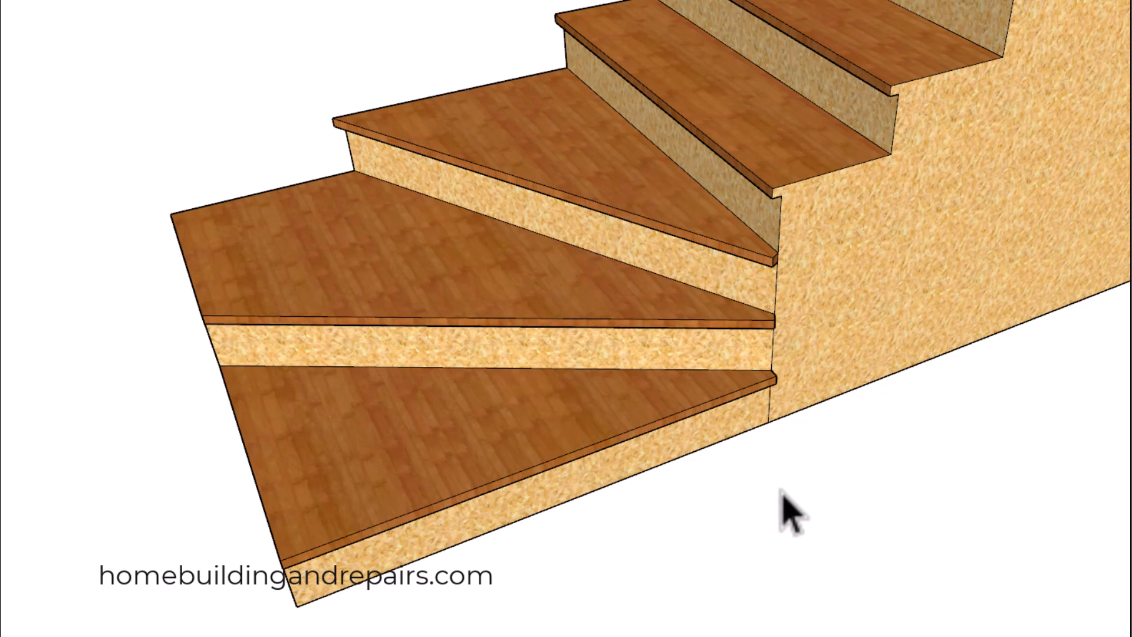
pyautogui.moveTo(119, 17)
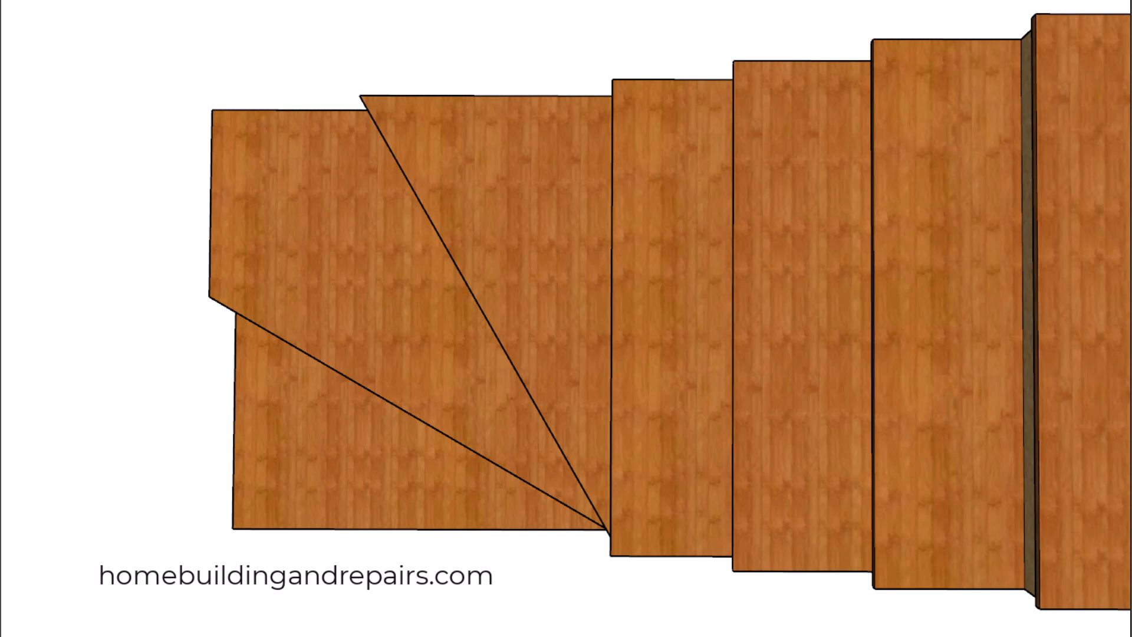
pyautogui.moveTo(167, 8)
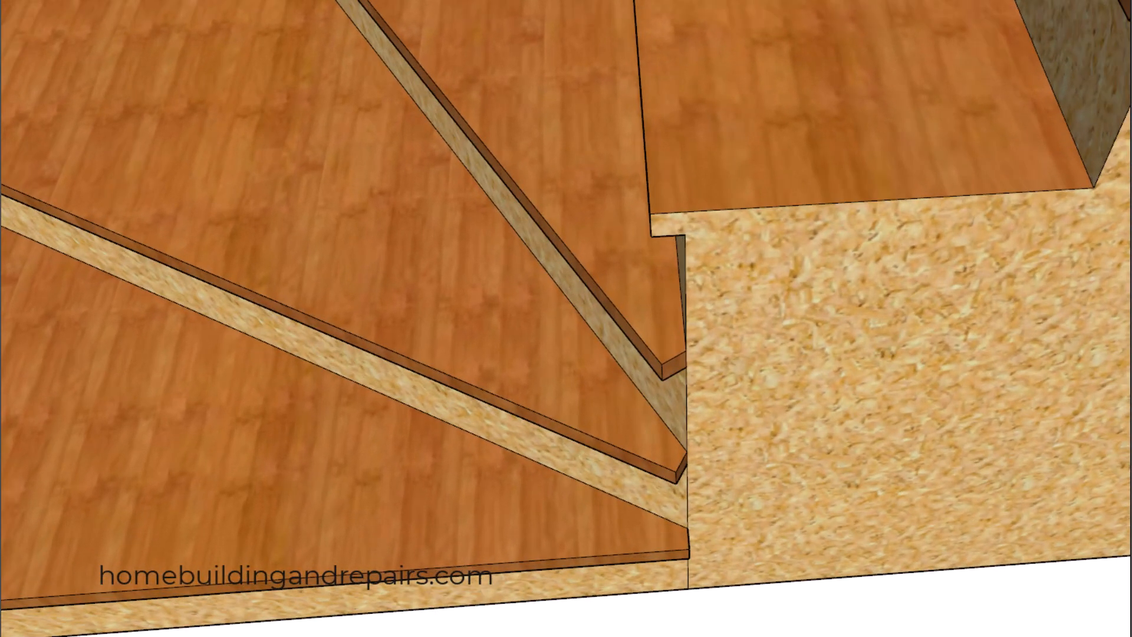
pyautogui.moveTo(709, 608)
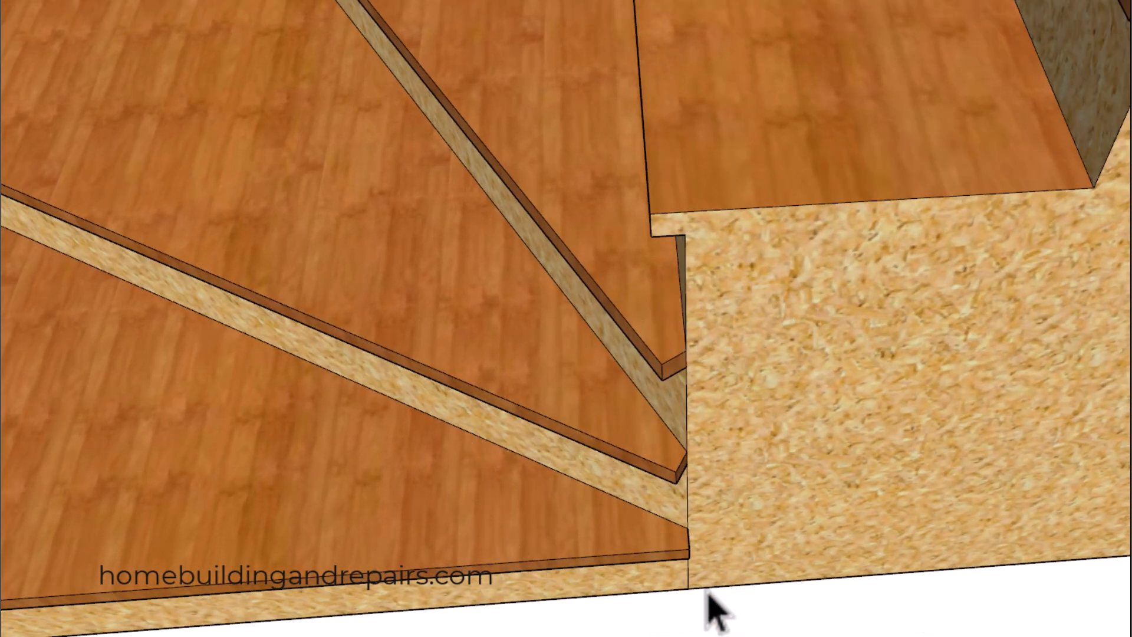
pyautogui.moveTo(187, 13)
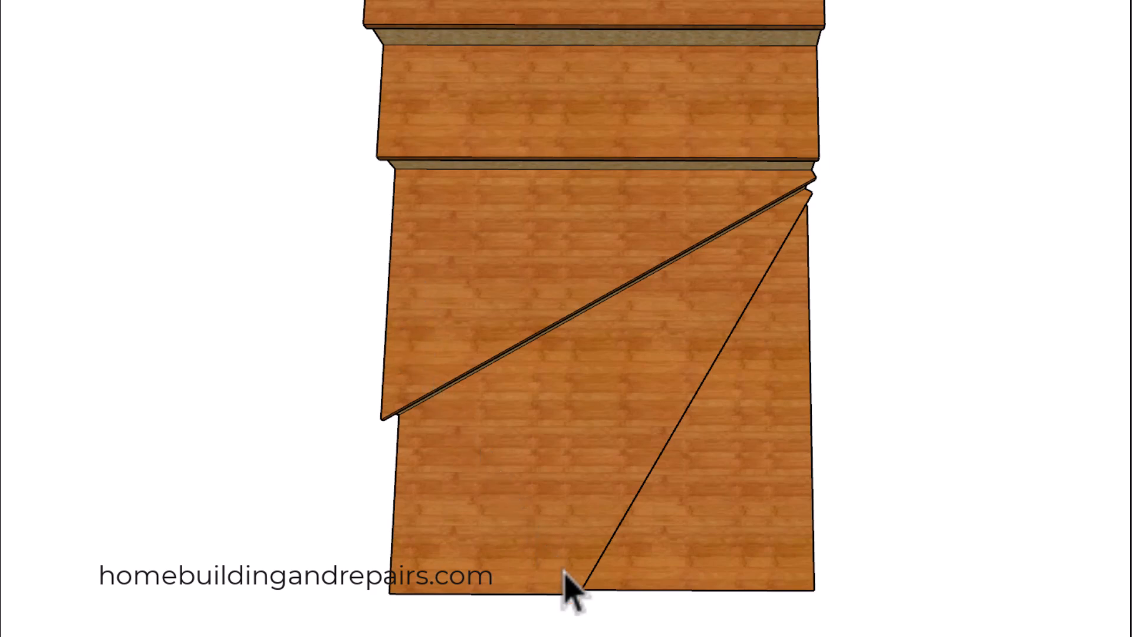
pyautogui.moveTo(279, 25)
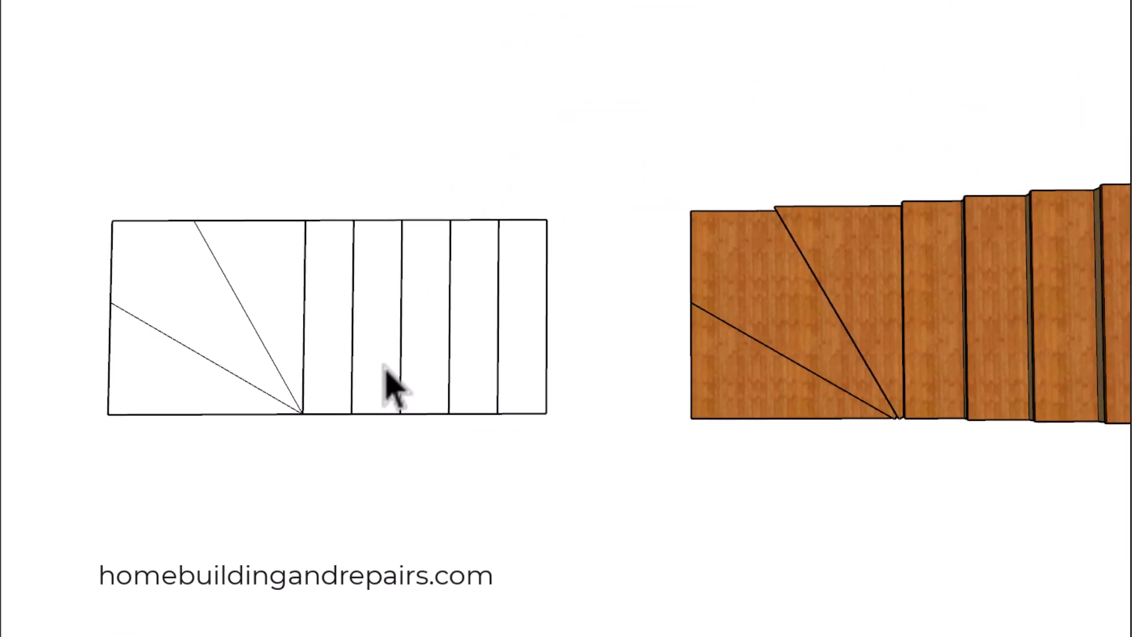
pyautogui.moveTo(184, 426)
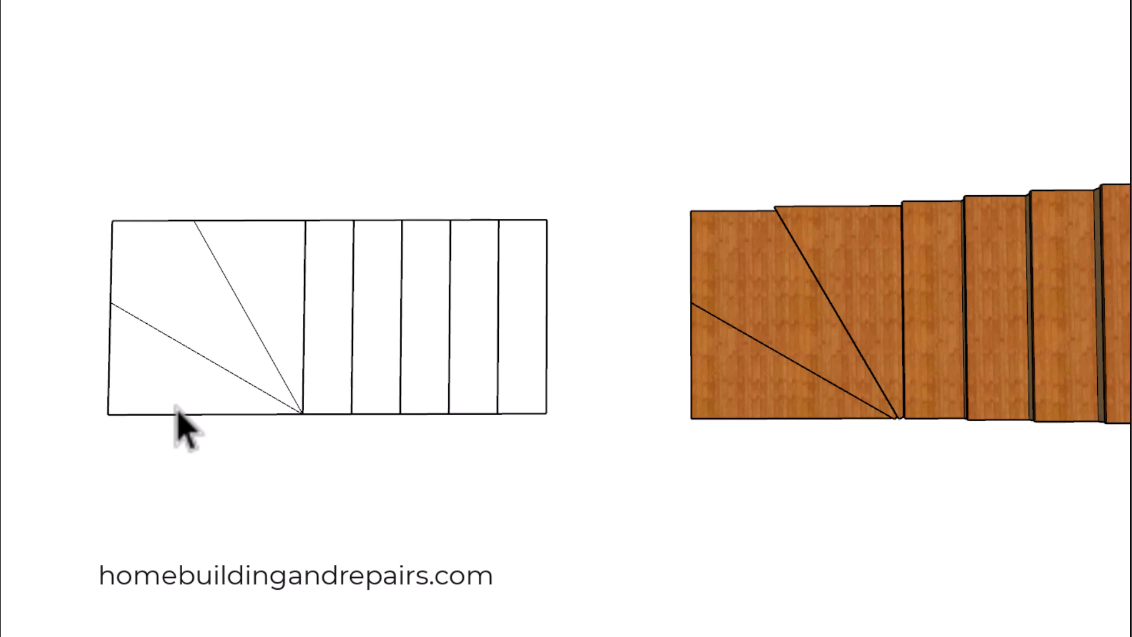
pyautogui.moveTo(191, 432)
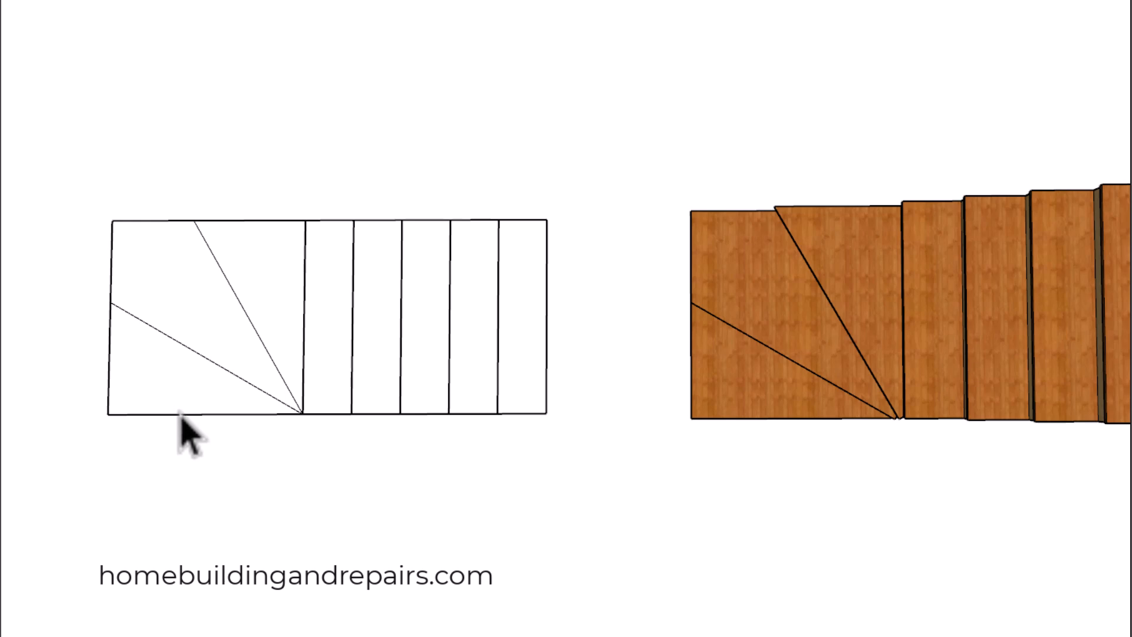
pyautogui.moveTo(205, 398)
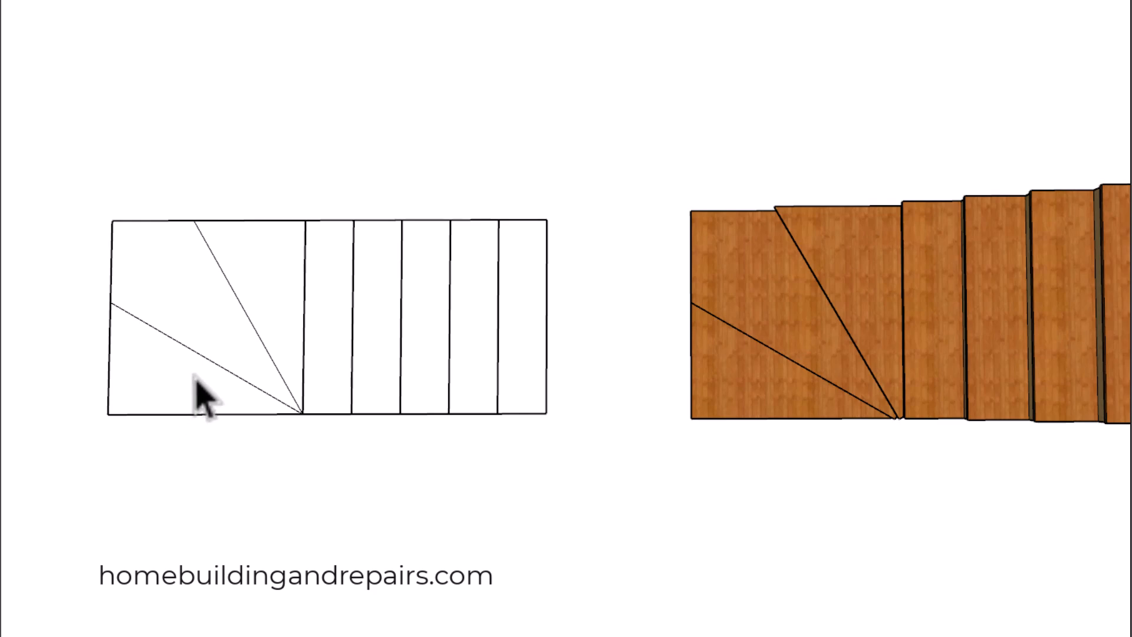
pyautogui.moveTo(344, 350)
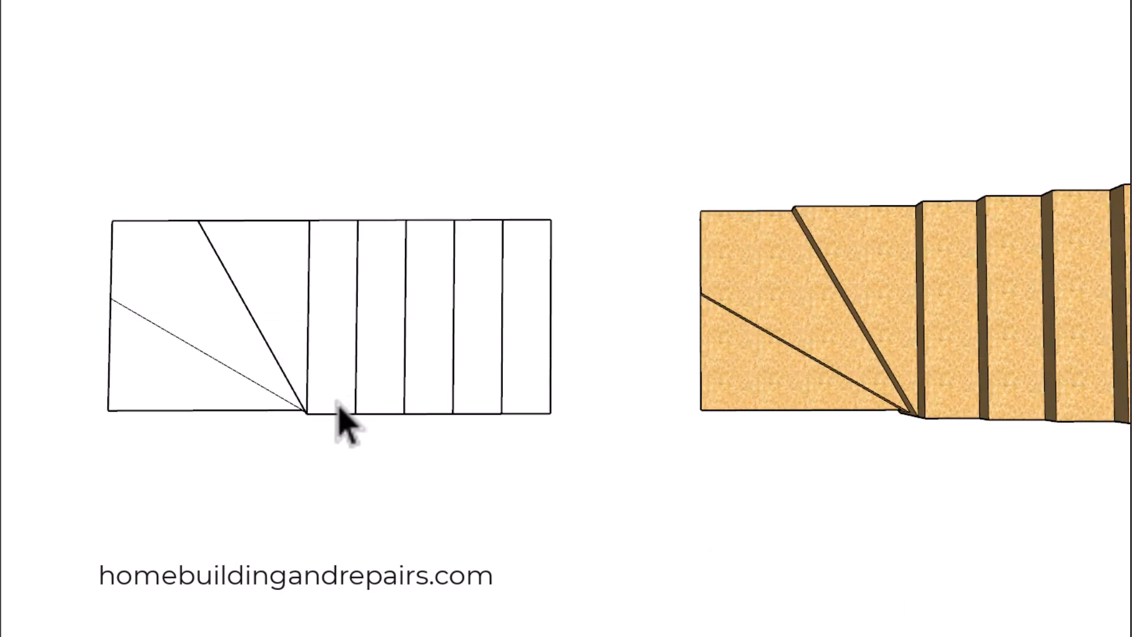
pyautogui.moveTo(65, 11)
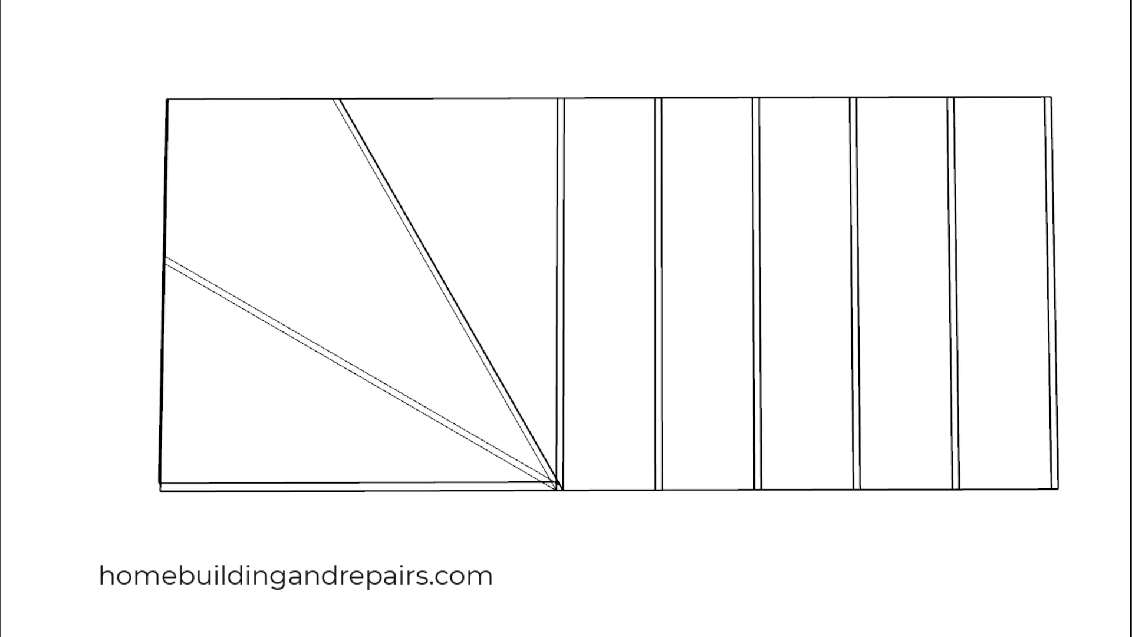
pyautogui.moveTo(378, 405)
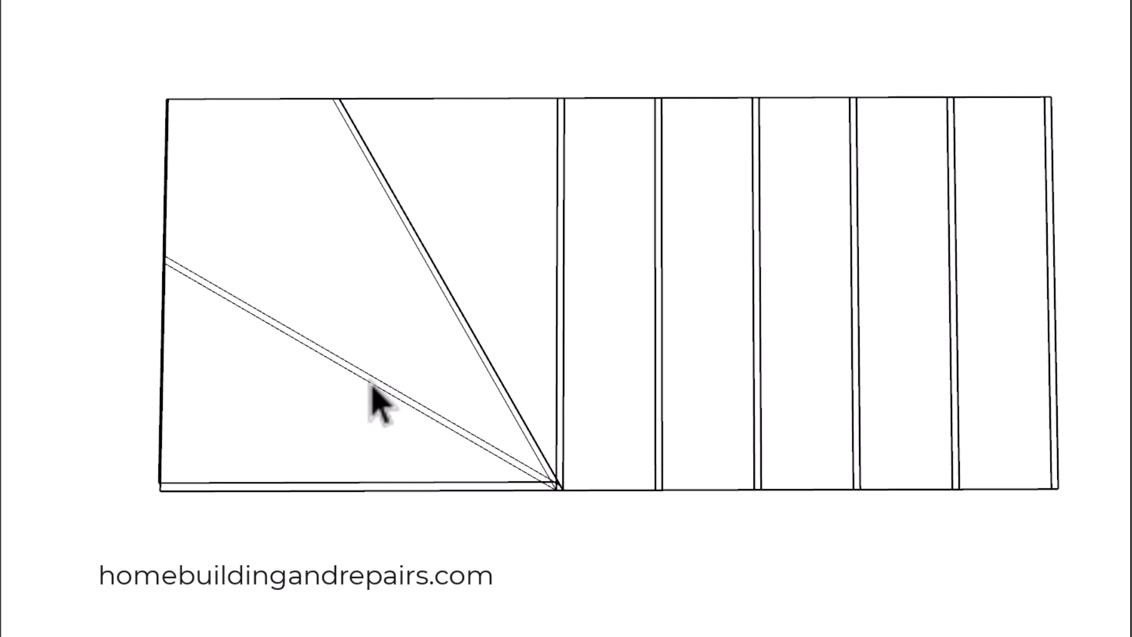
pyautogui.moveTo(719, 354)
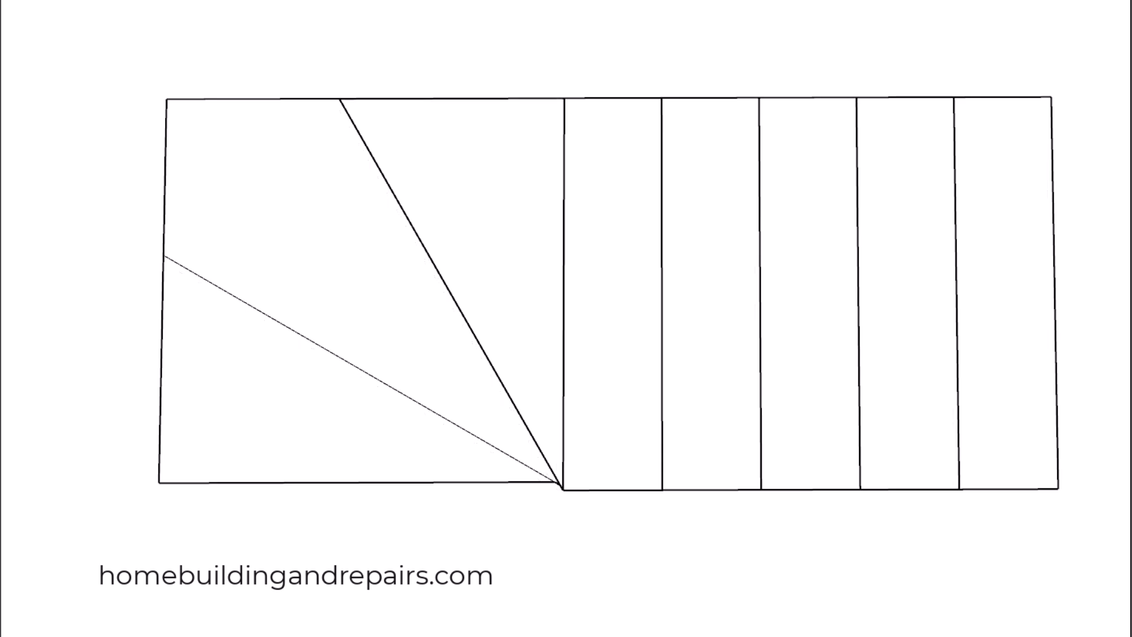
pyautogui.moveTo(514, 487)
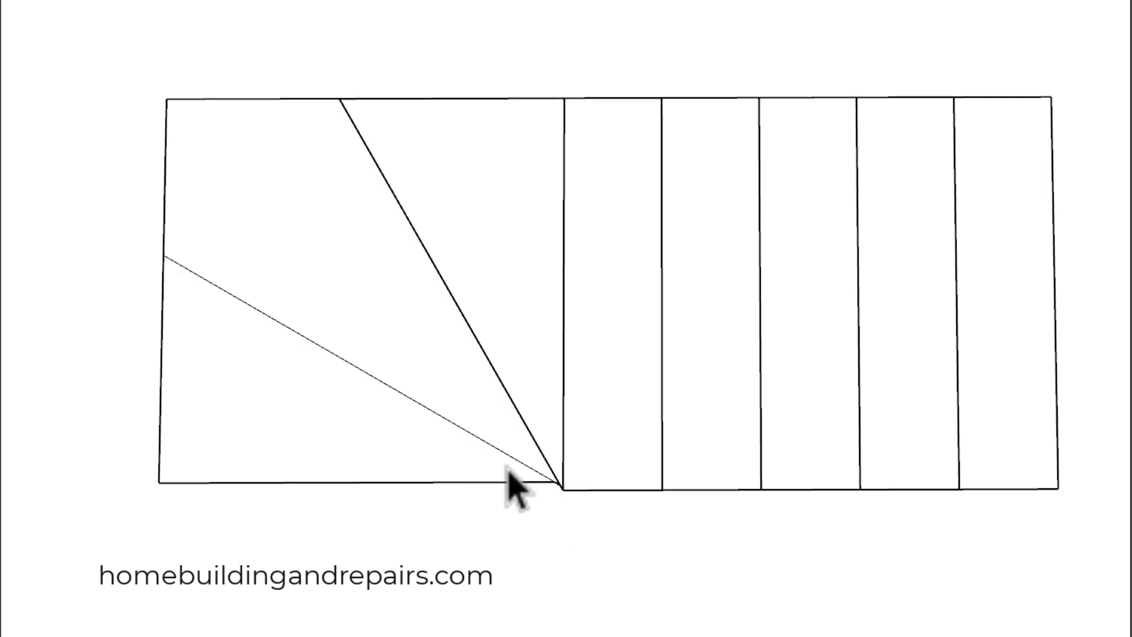
pyautogui.moveTo(550, 520)
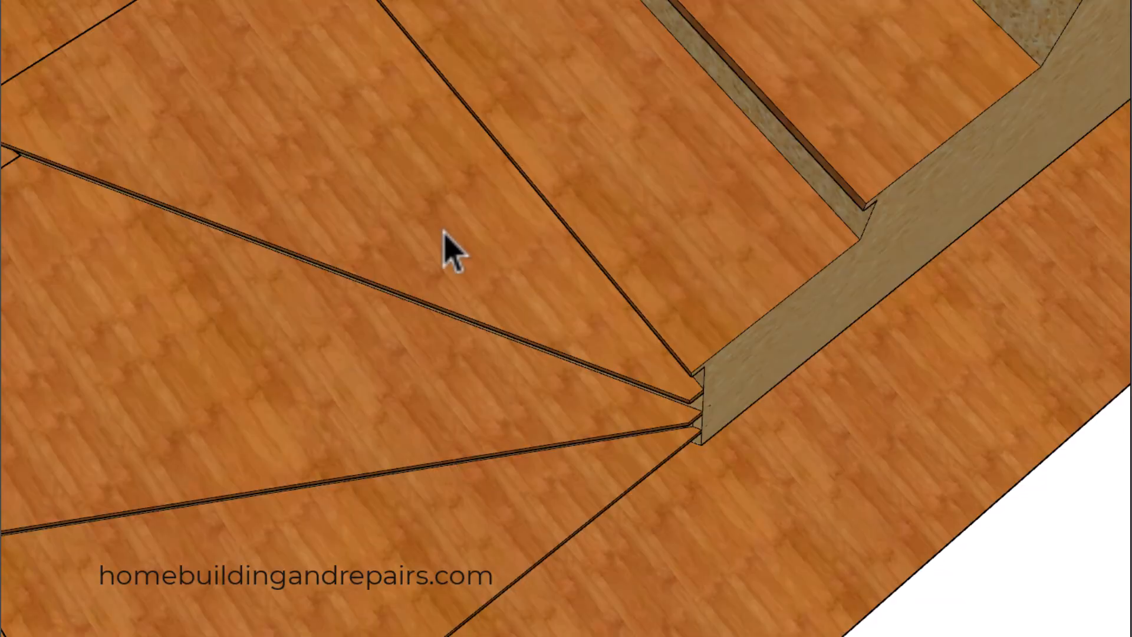
pyautogui.moveTo(524, 181)
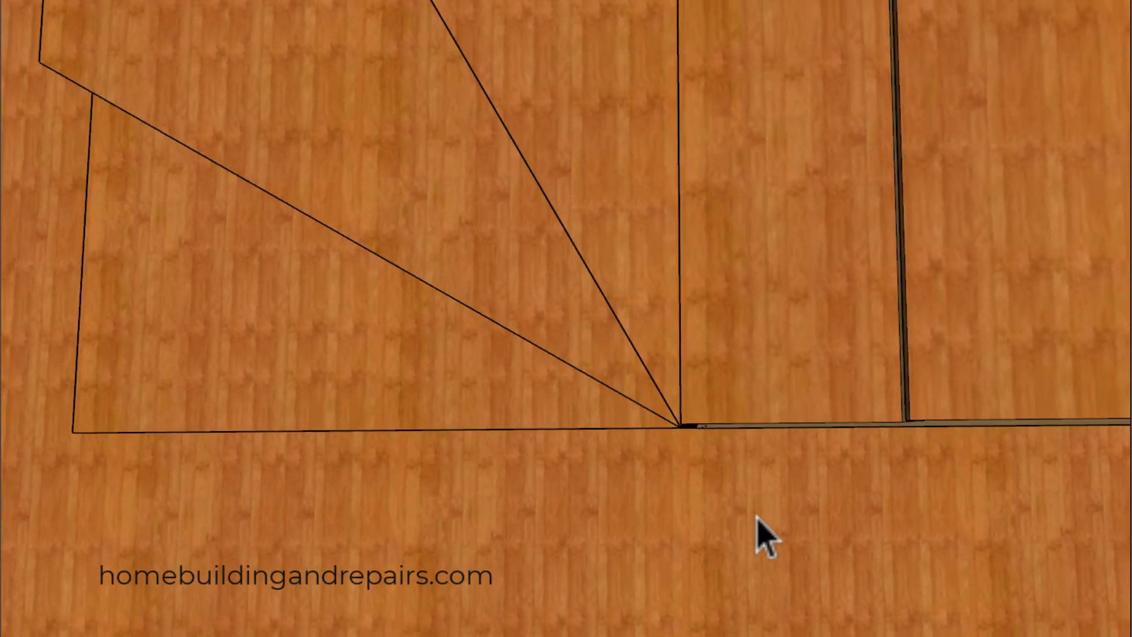
pyautogui.moveTo(650, 469)
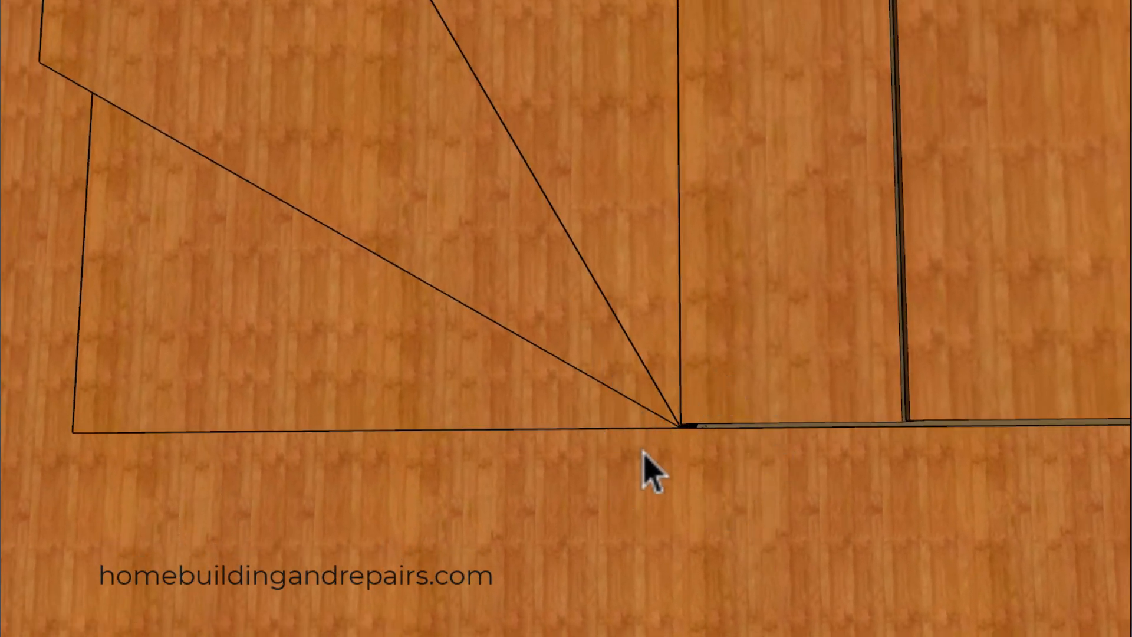
pyautogui.moveTo(119, 10)
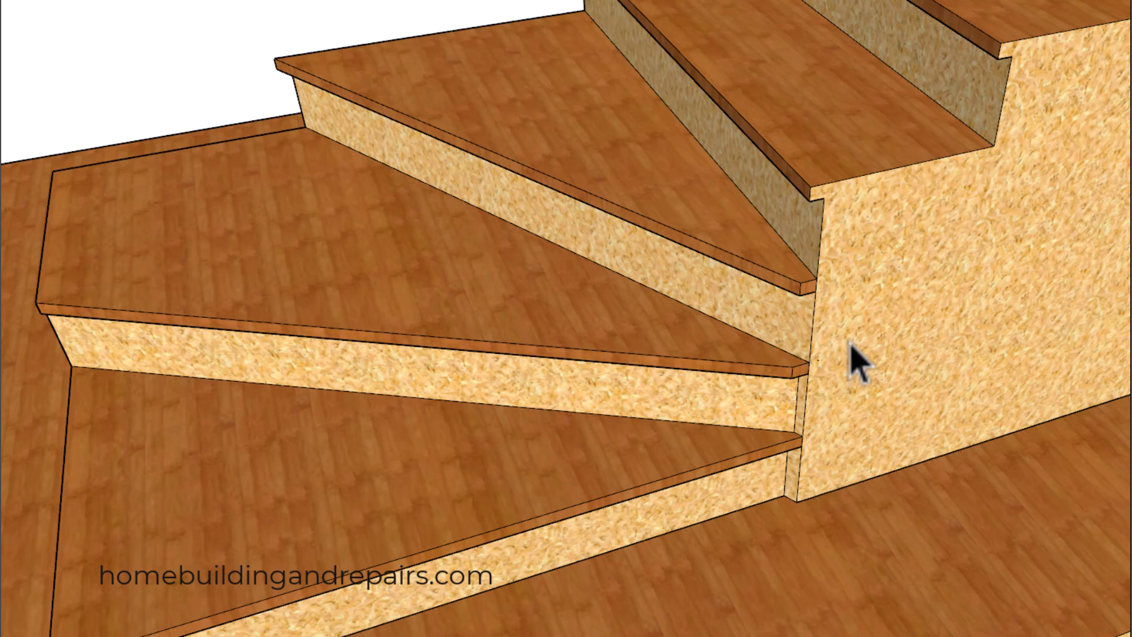
pyautogui.moveTo(167, 10)
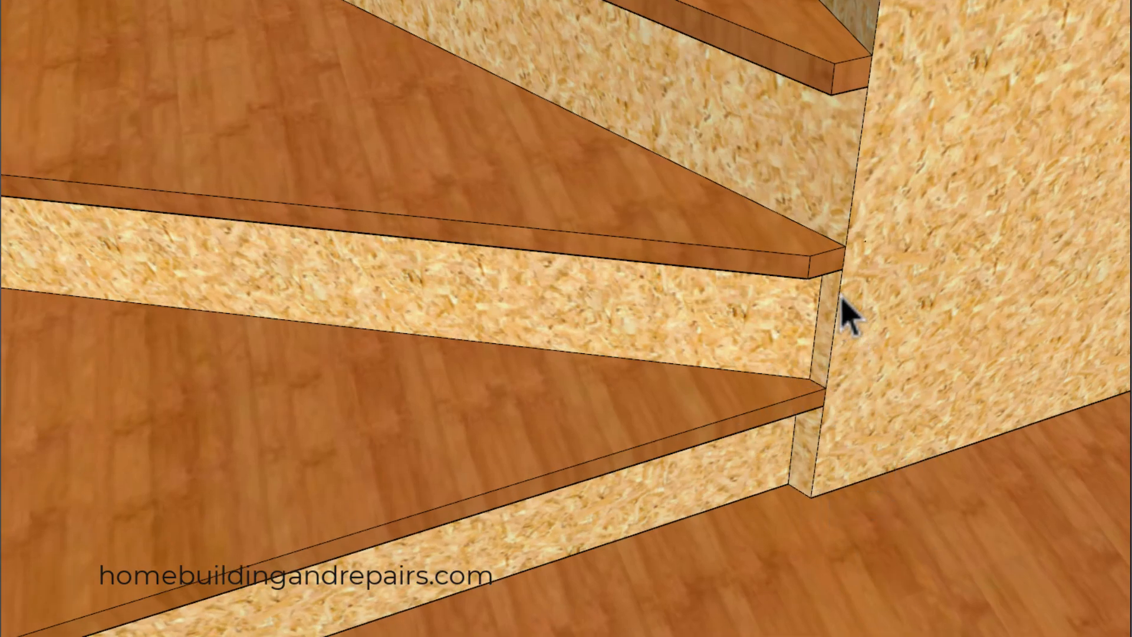
pyautogui.moveTo(715, 150)
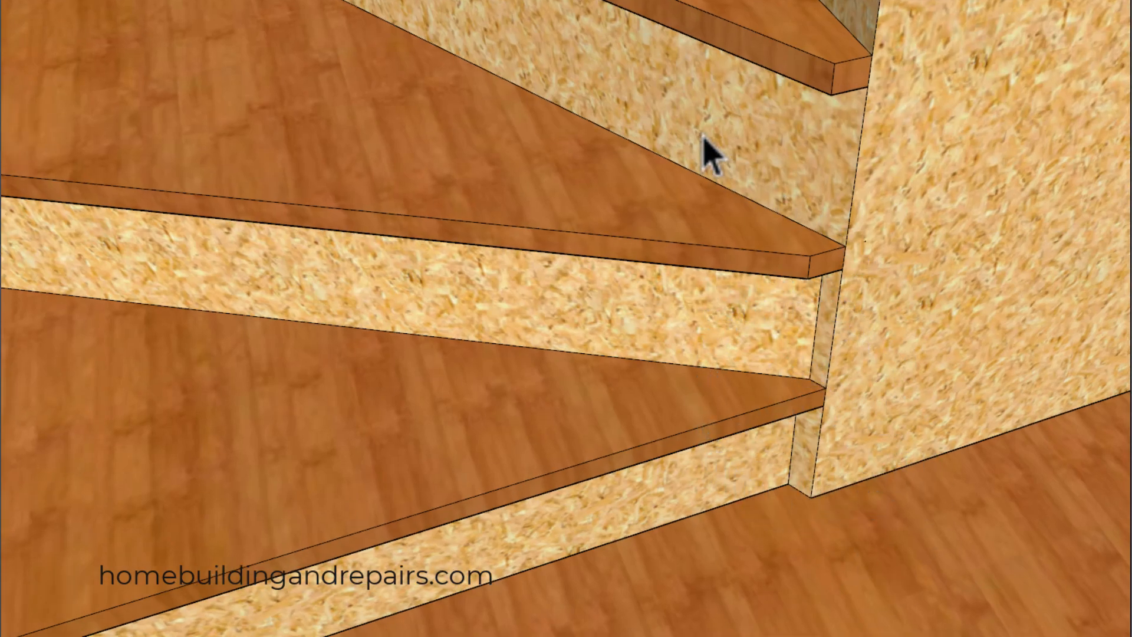
pyautogui.moveTo(811, 324)
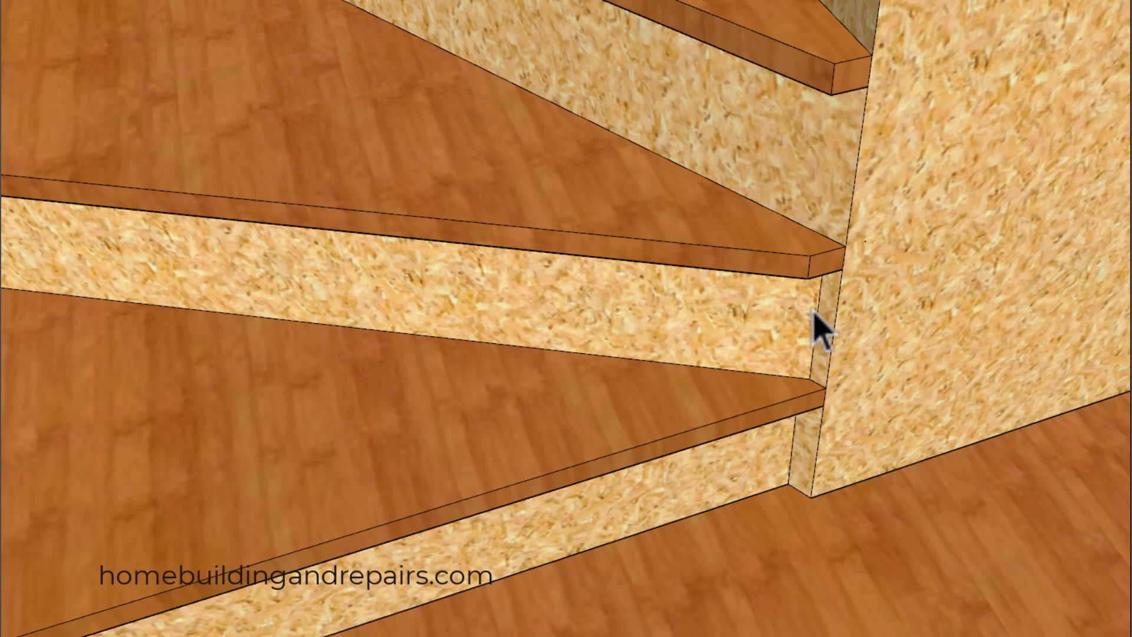
pyautogui.moveTo(809, 473)
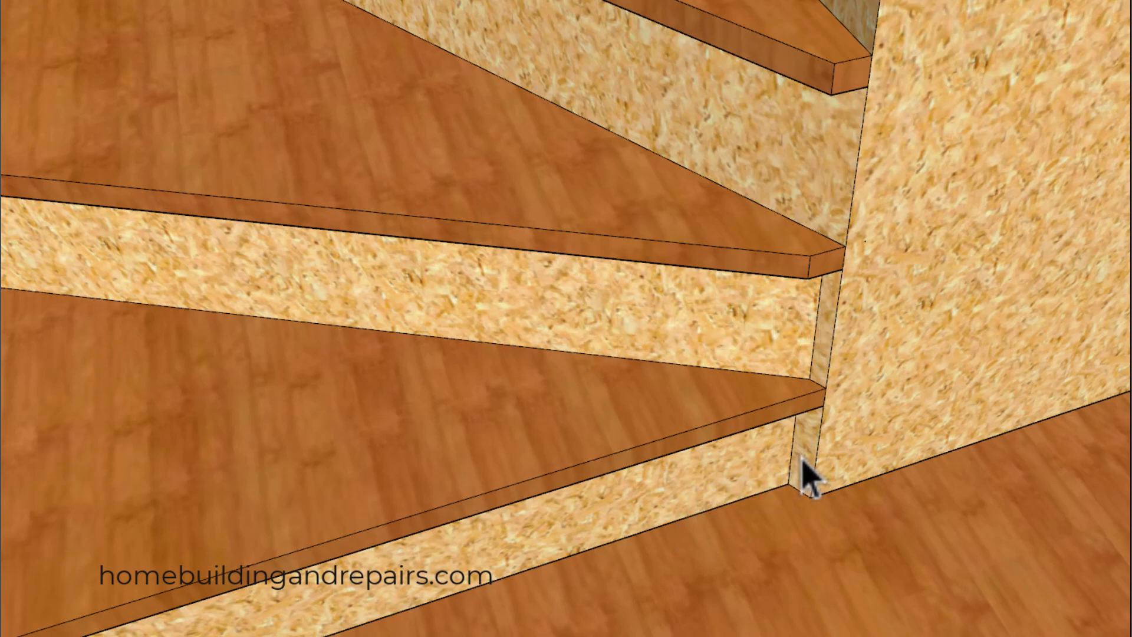
pyautogui.moveTo(841, 79)
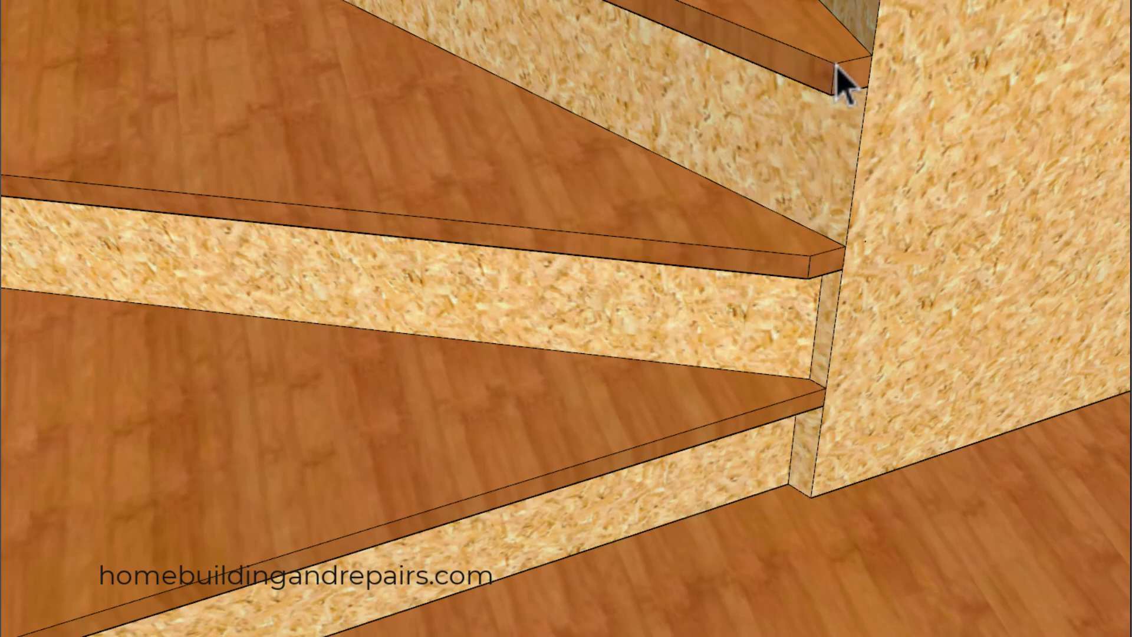
pyautogui.moveTo(822, 302)
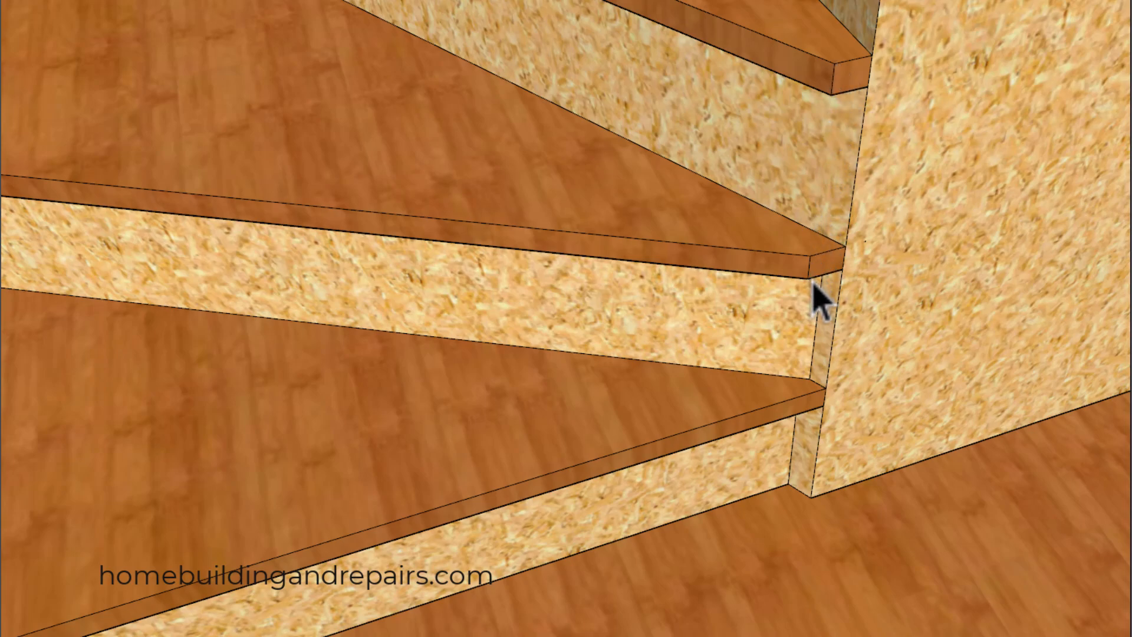
pyautogui.moveTo(802, 432)
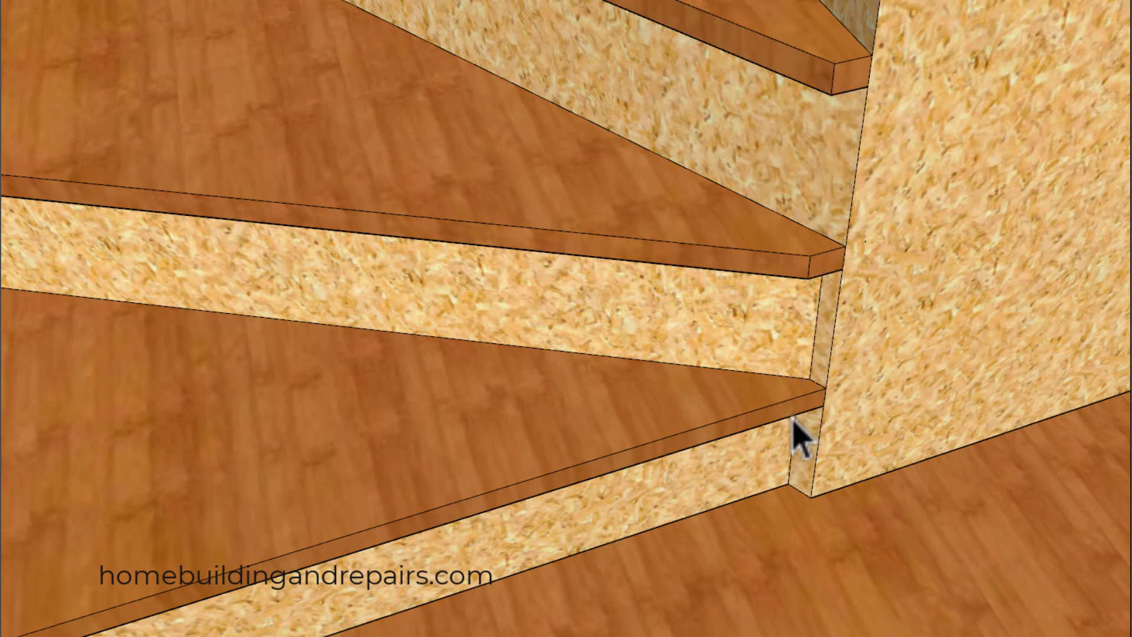
pyautogui.moveTo(816, 513)
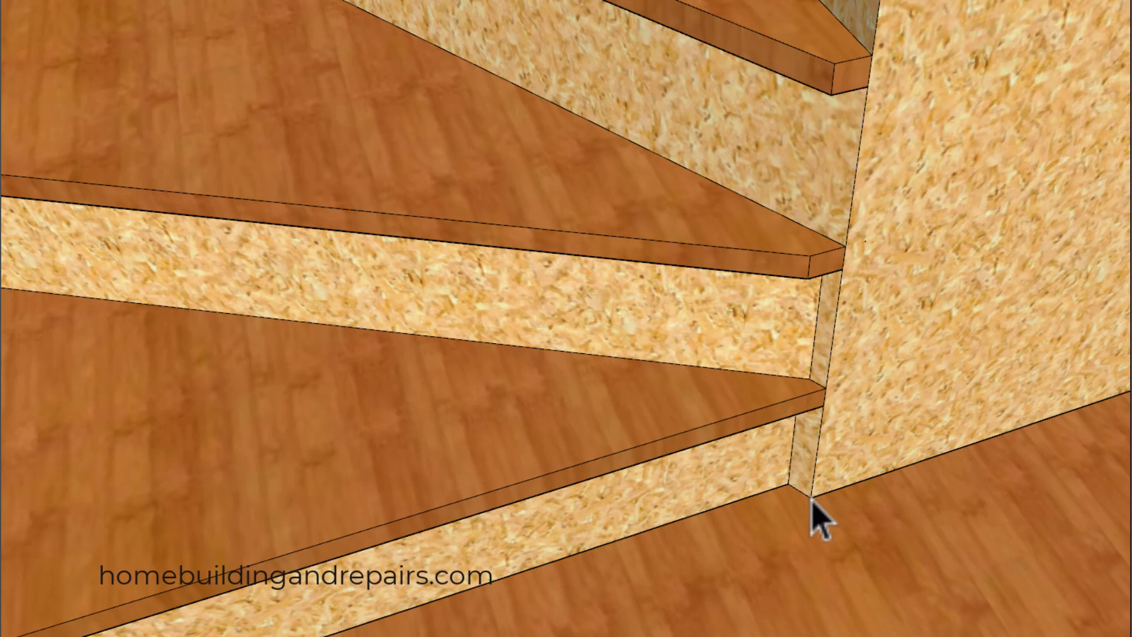